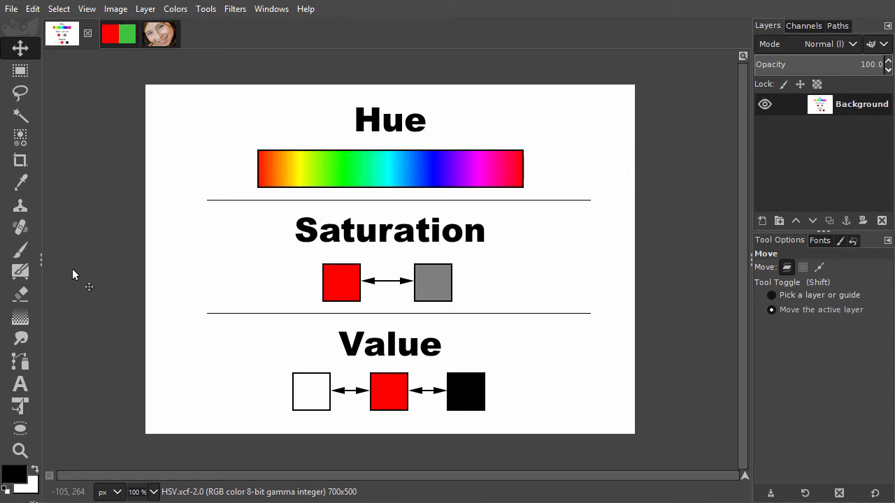
mouse_move(21, 226)
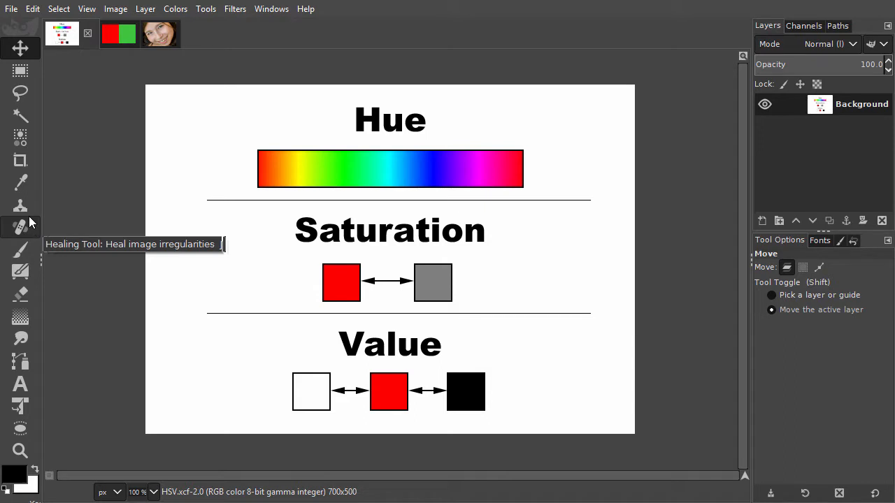
mouse_move(20, 206)
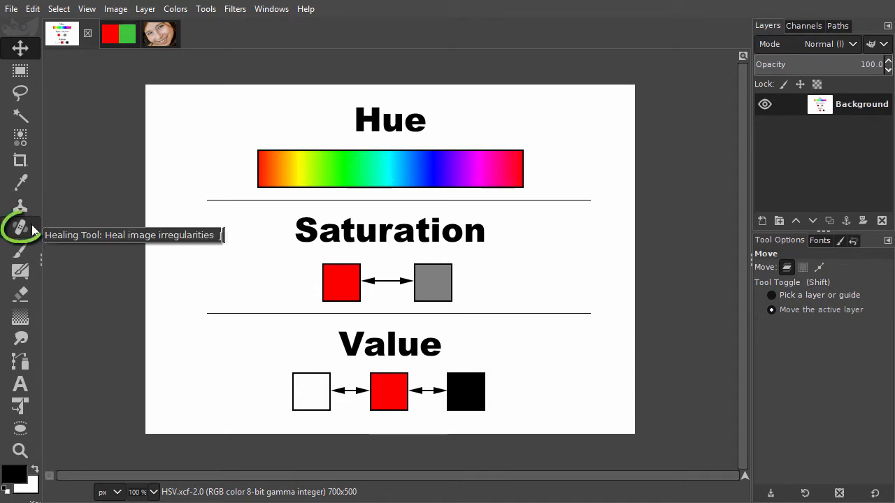
Step: Make the red-and-green test image the active image instead of the HSV diagram
left_click_drag(353, 105, 402, 133)
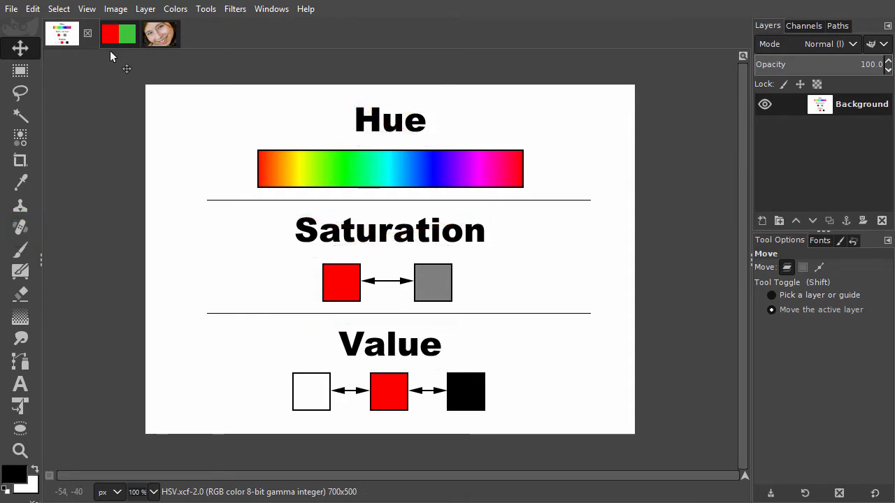
left_click(102, 34)
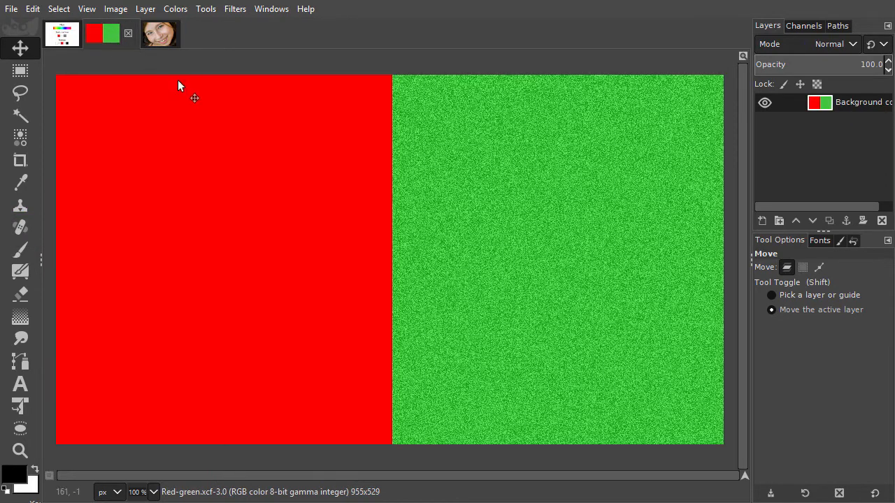
mouse_move(526, 175)
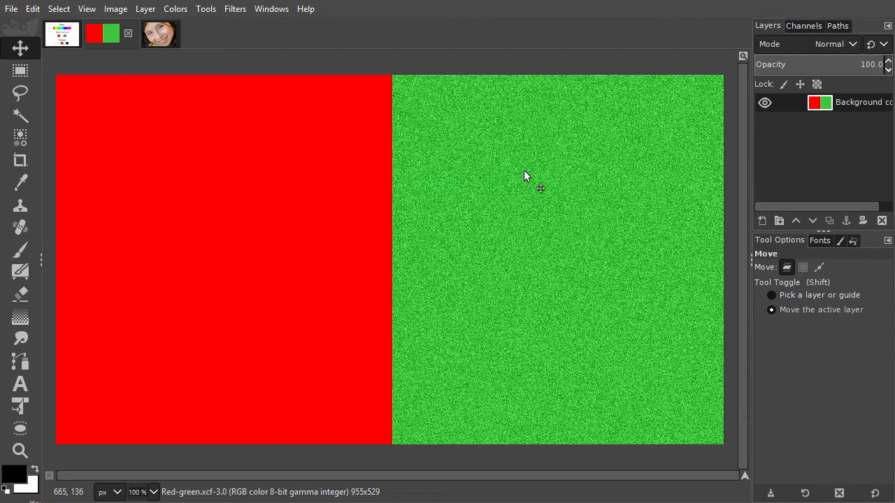
mouse_move(534, 176)
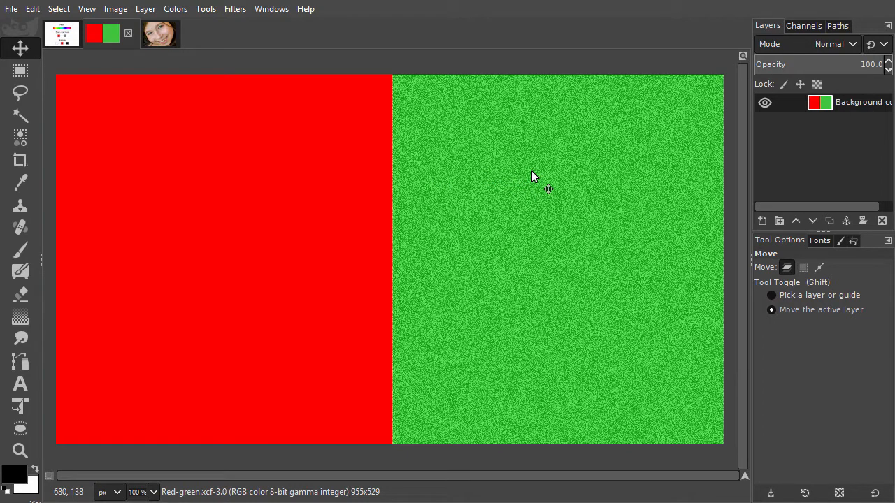
mouse_move(576, 175)
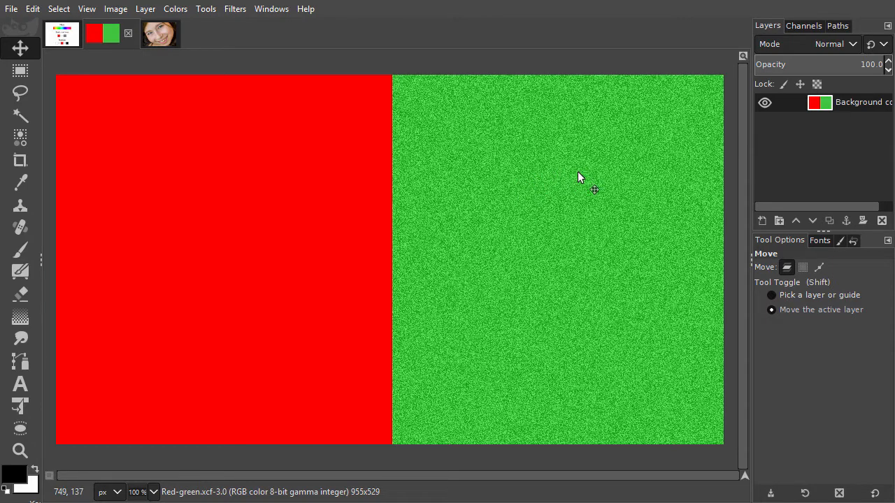
mouse_move(560, 189)
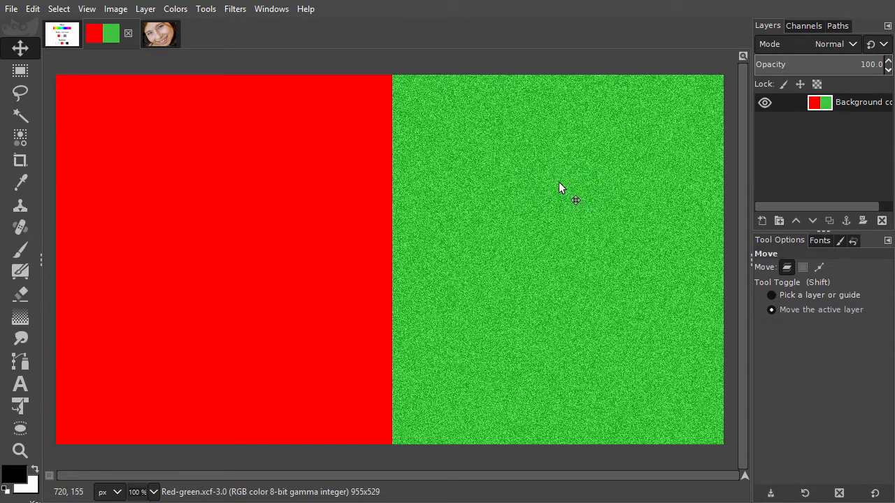
mouse_move(561, 188)
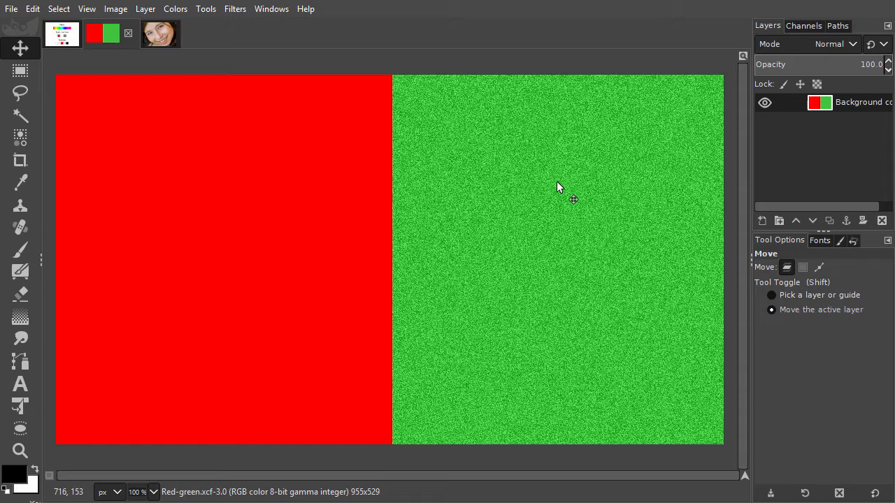
mouse_move(252, 173)
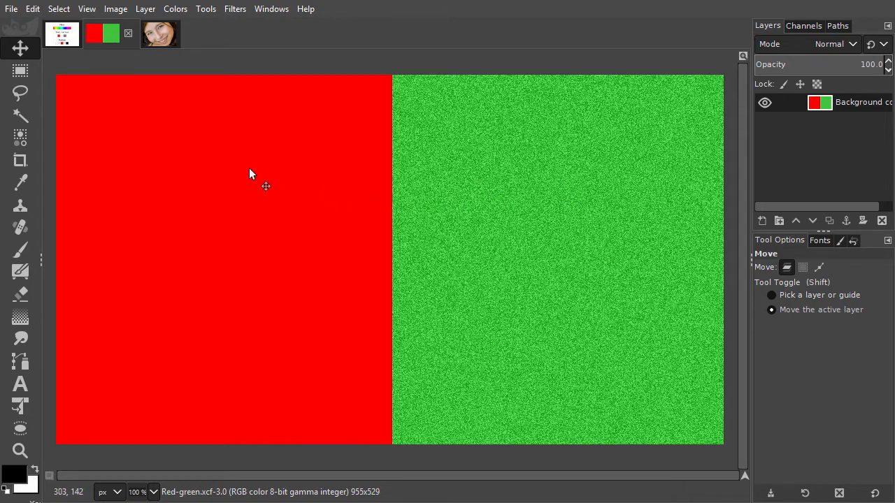
mouse_move(313, 182)
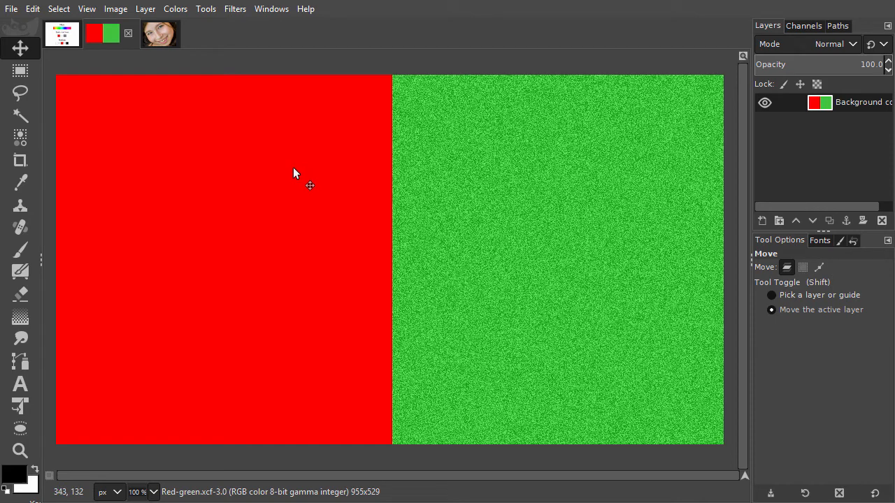
mouse_move(20, 204)
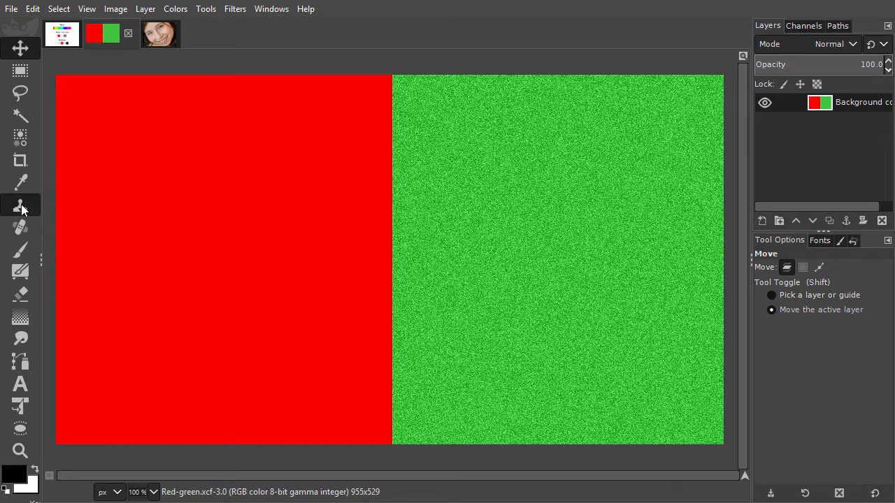
Step: Clone a soft circle of green noise texture onto the upper red half
left_click(19, 204)
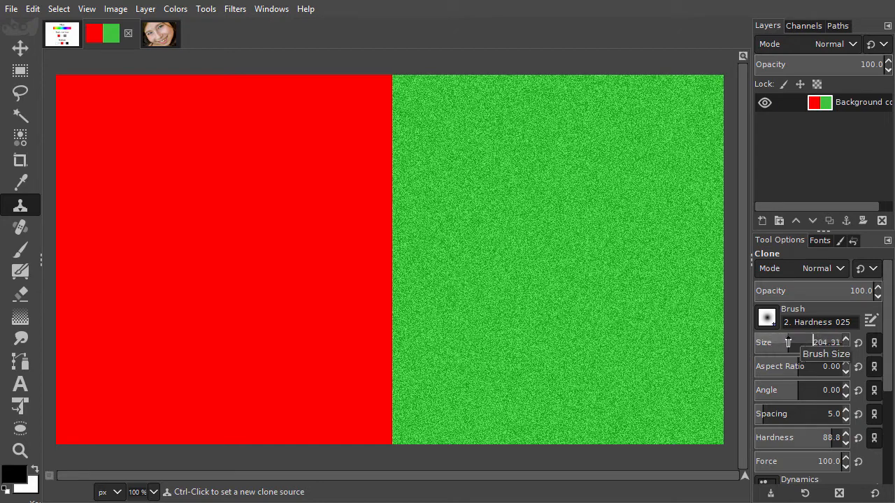
mouse_move(571, 168)
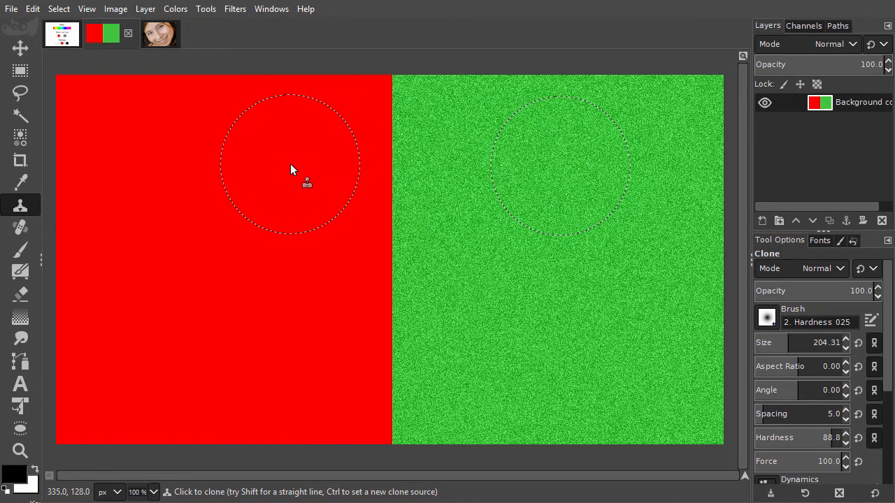
left_click(294, 174)
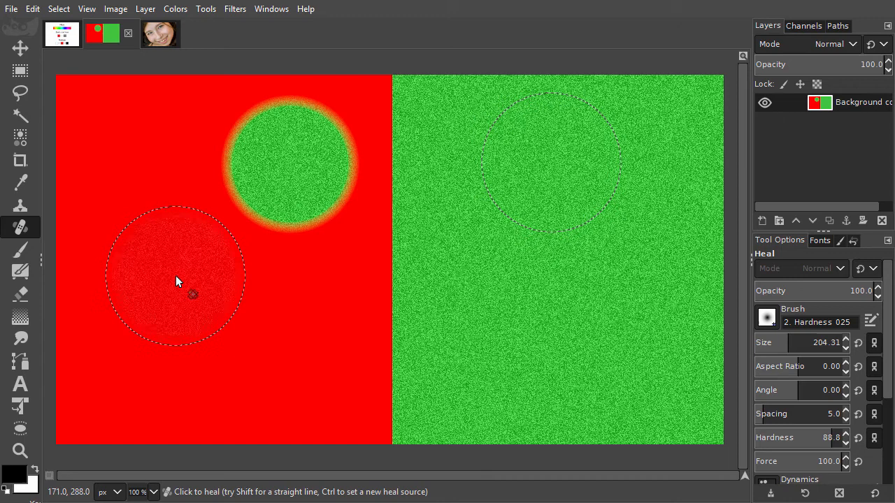
Step: Heal a patch of the lower red area, then heal a patch of the green half from a red source
left_click_drag(174, 279, 265, 347)
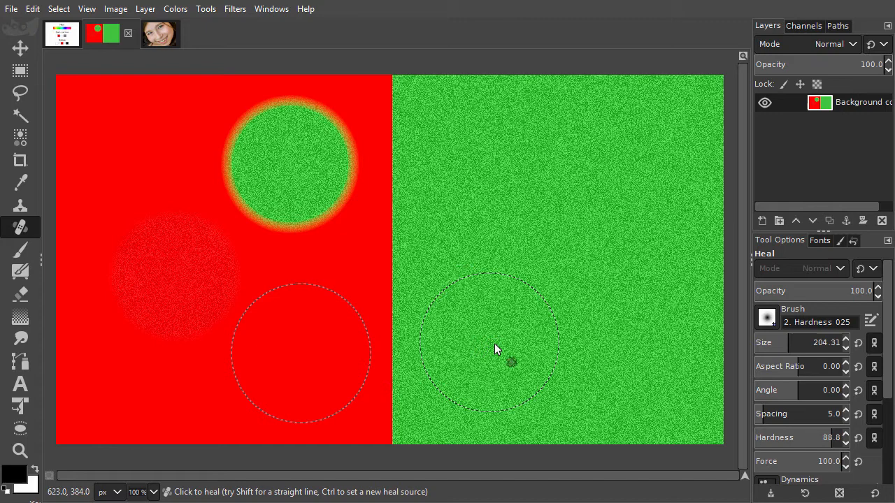
left_click(510, 362)
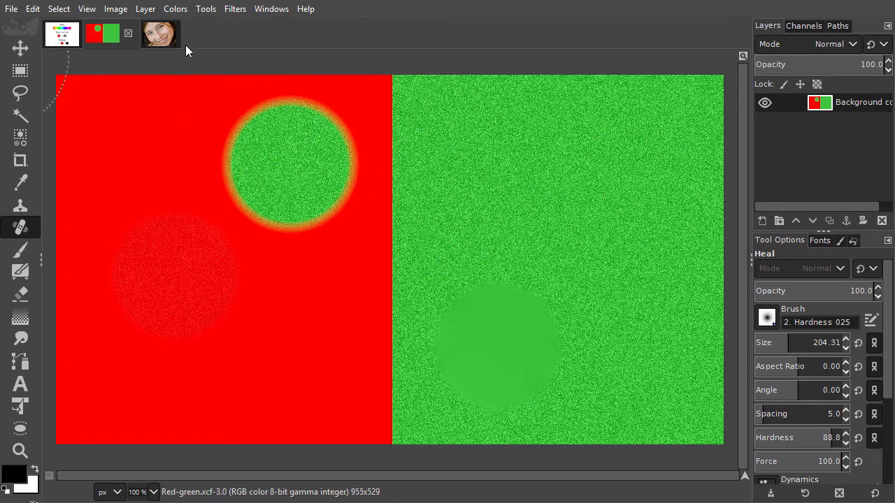
Step: On the girl close-up, clone nearby skin over the spot with brush size 20.00, then undo the mismatched patch
left_click(159, 34)
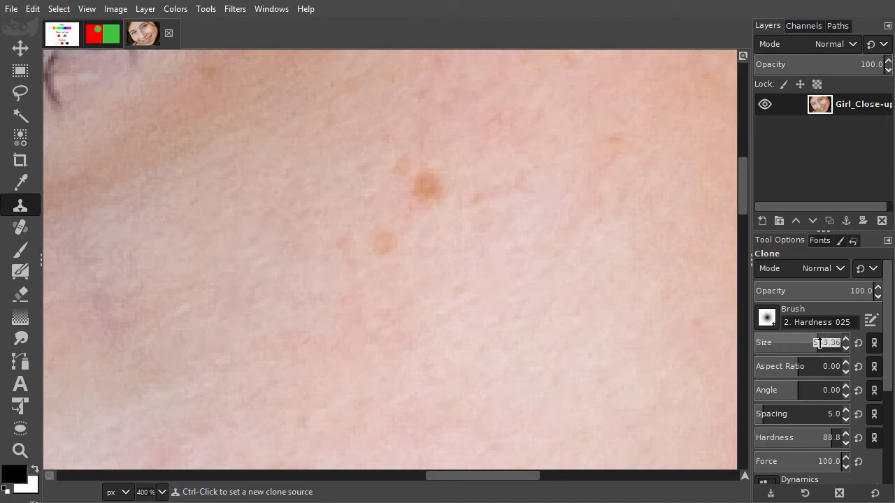
type("20.00")
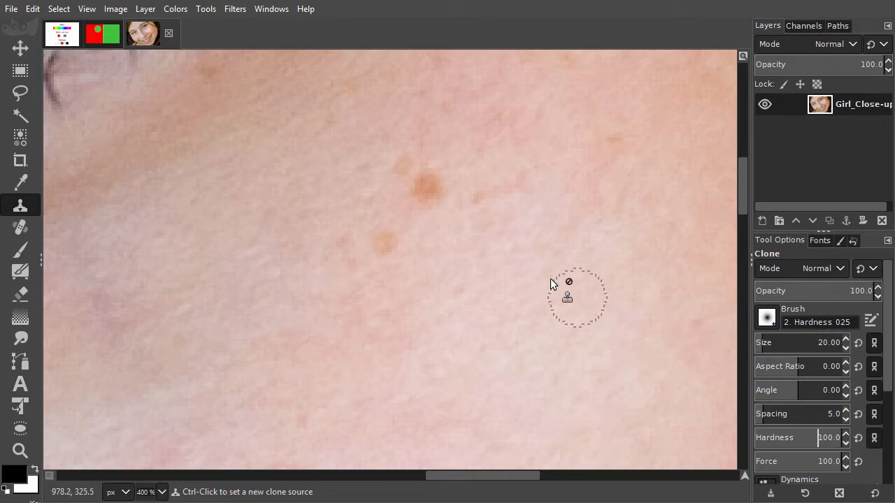
mouse_move(459, 241)
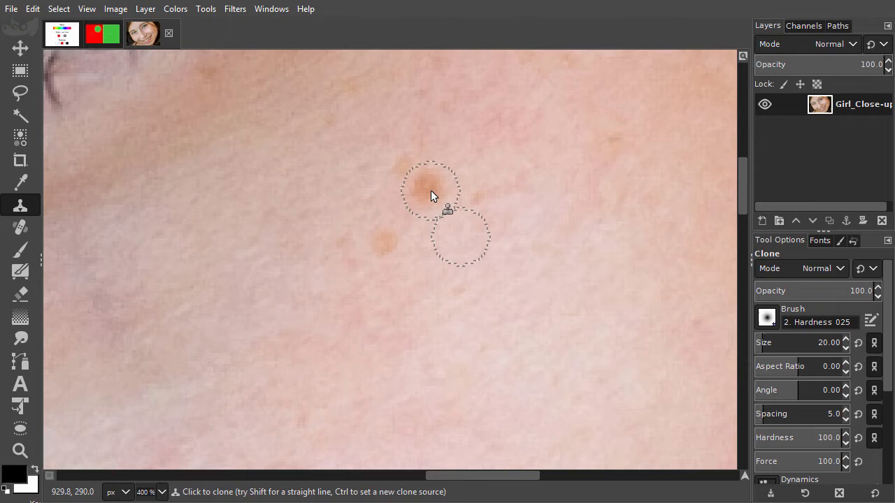
left_click(432, 193)
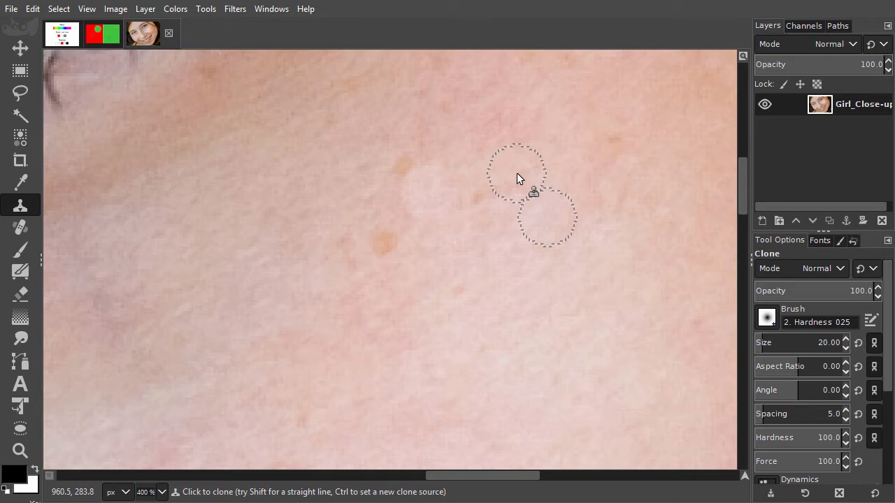
left_click(517, 173)
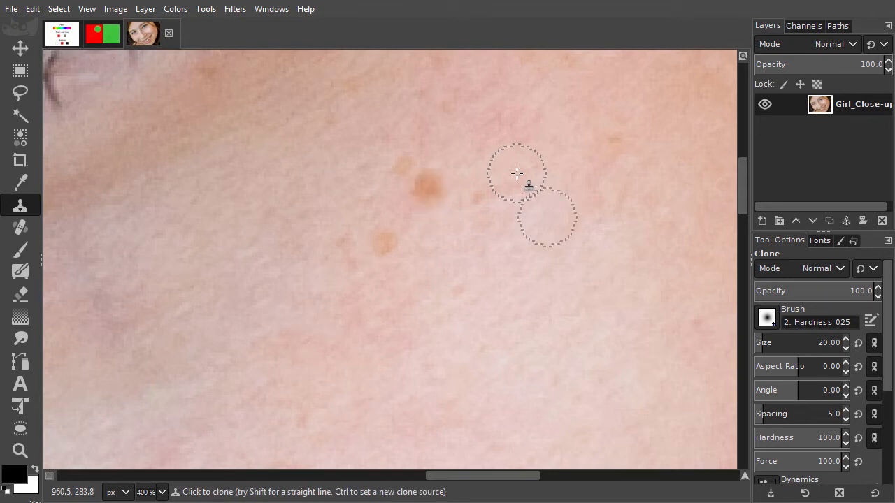
mouse_move(115, 196)
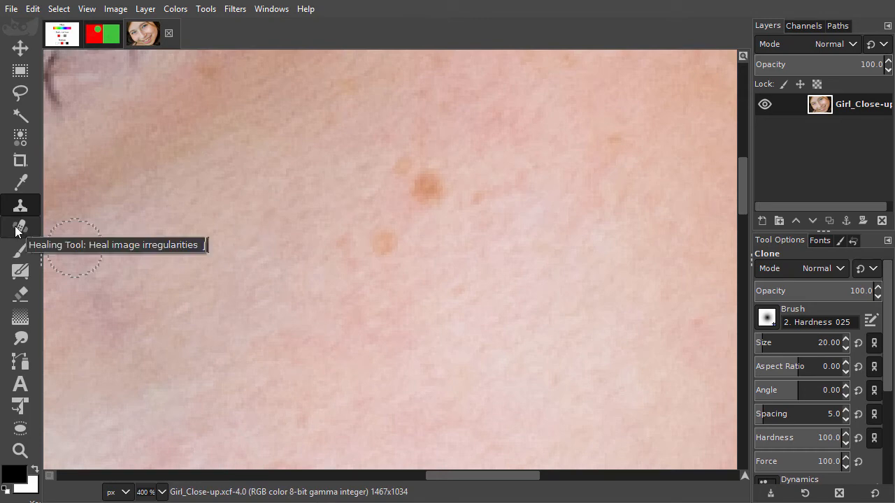
Step: Heal the brown spot from clean skin beside it and show the Undo History listing the heal
left_click(20, 226)
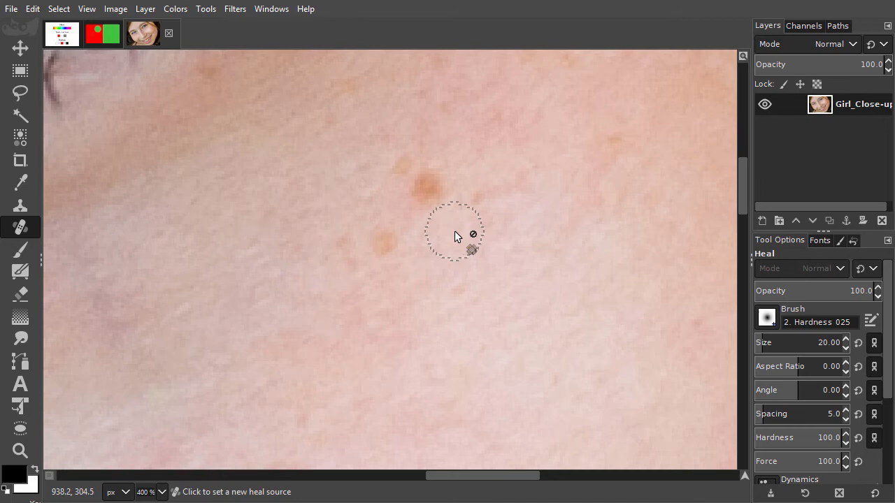
left_click(430, 196)
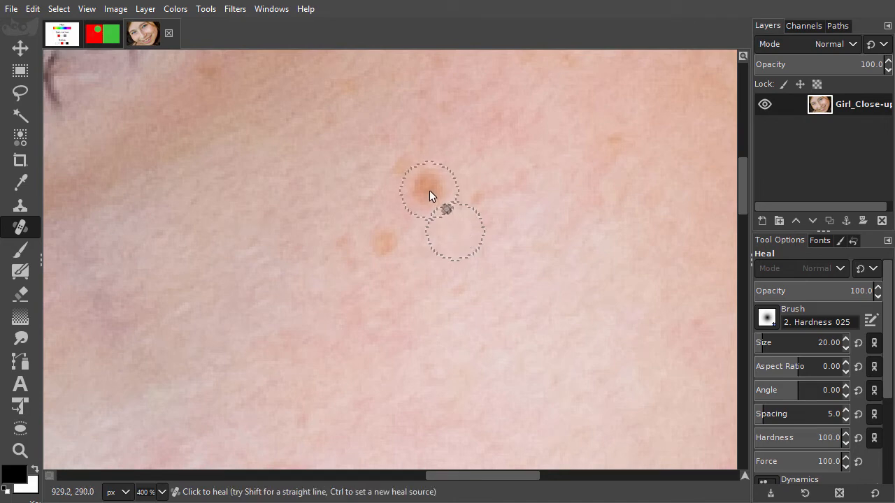
left_click(431, 196)
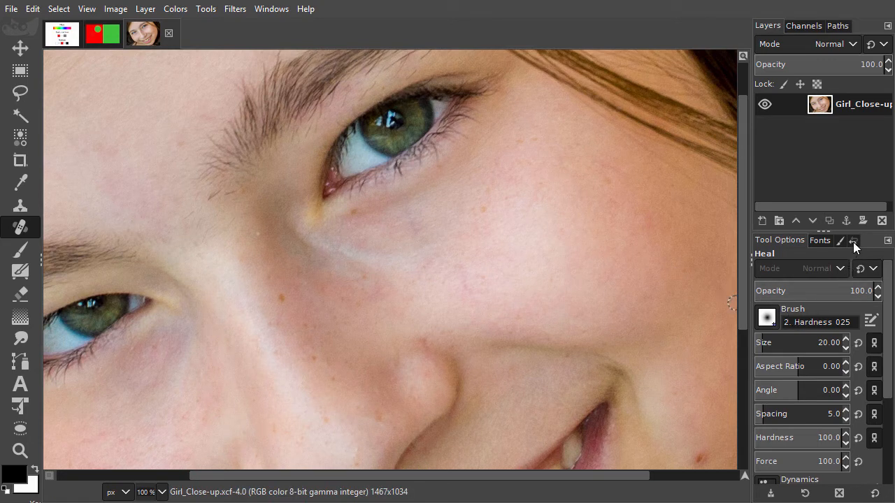
left_click(853, 244)
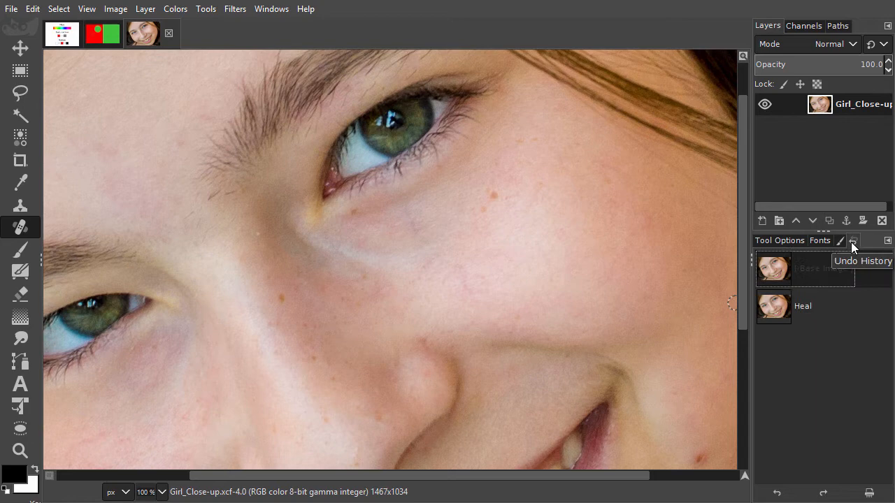